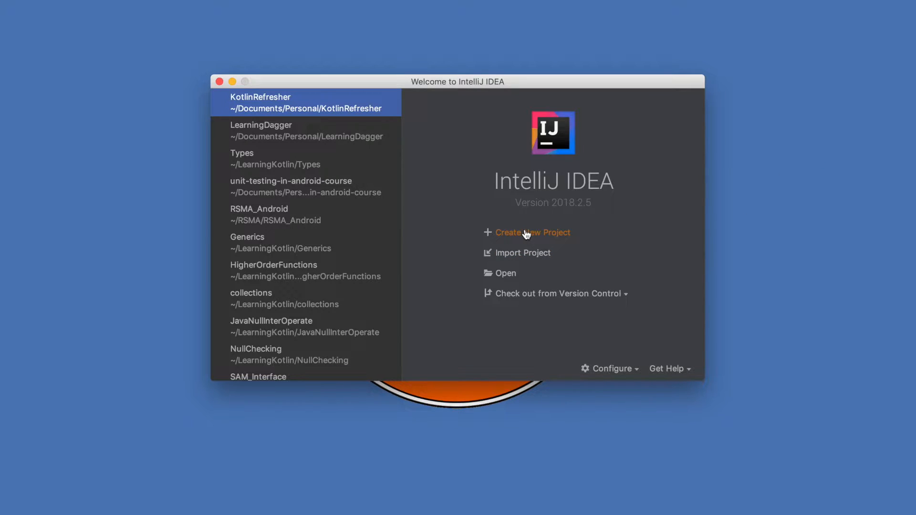
# - Create a Kotlin/JVM project DemoProject under Documents/Kotlin, letting the directory be created
pyautogui.click(532, 233)
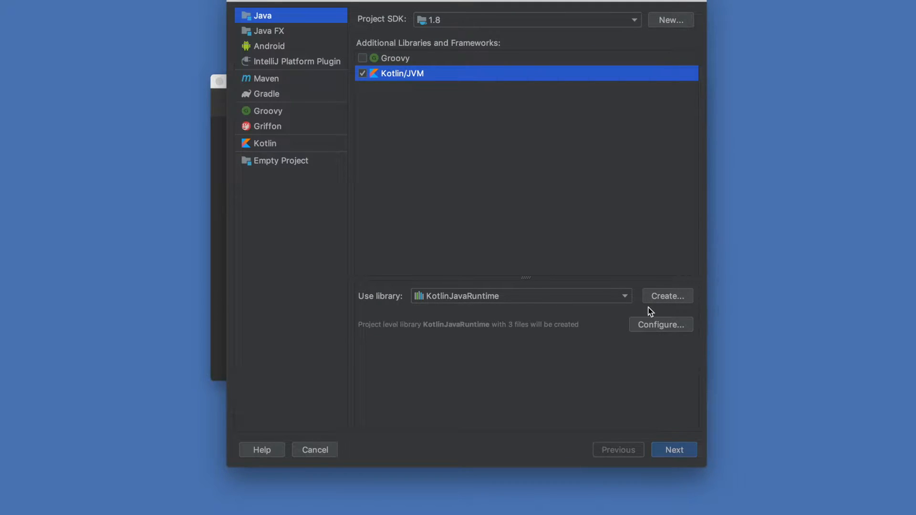
pyautogui.click(673, 450)
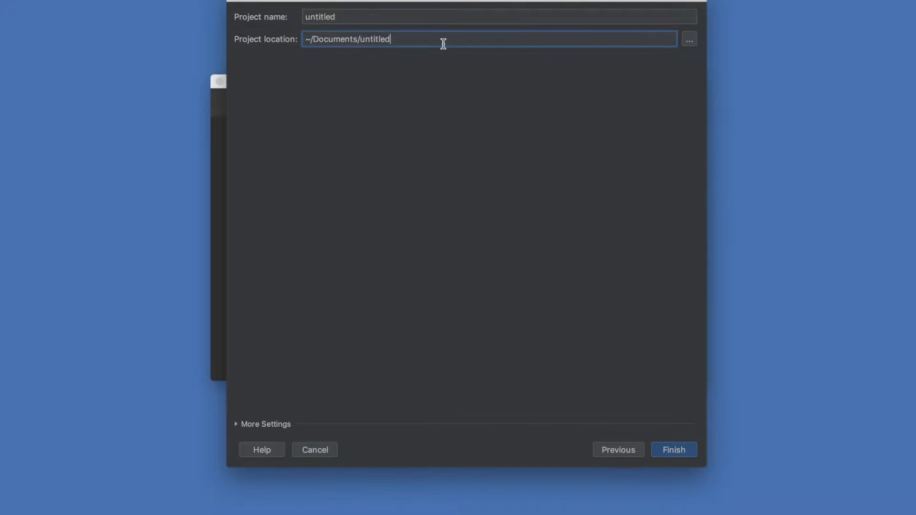
pyautogui.write('Kotlin')
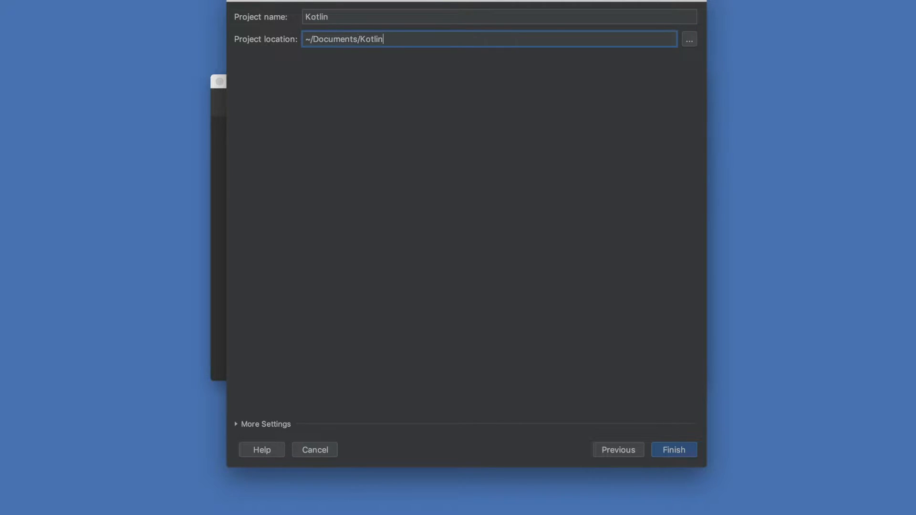
pyautogui.write('Deo')
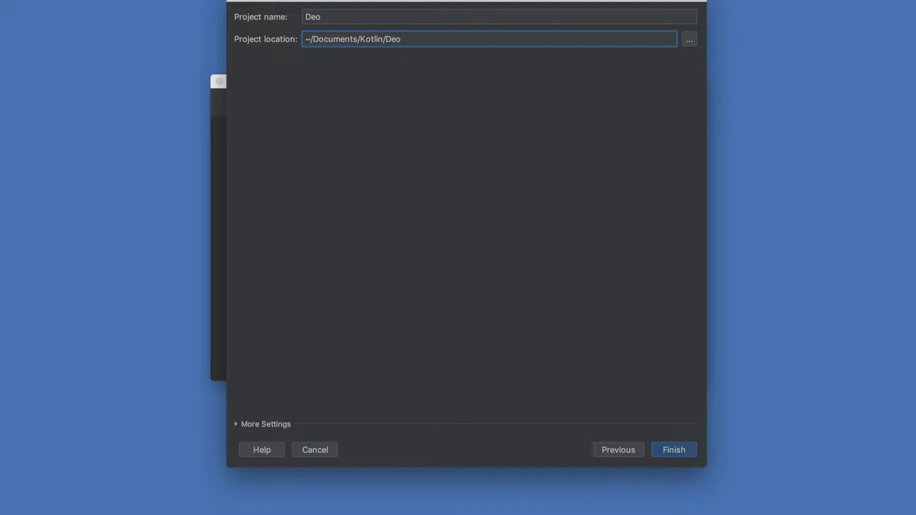
pyautogui.click(673, 450)
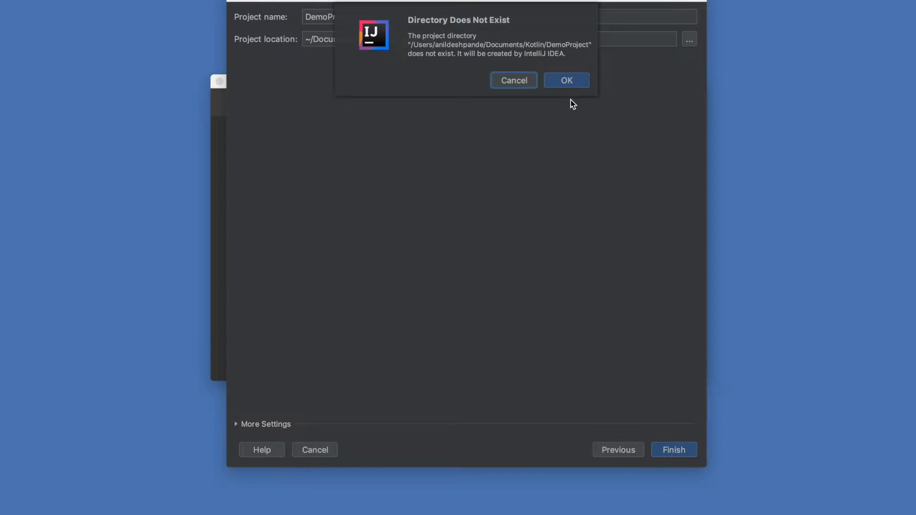
pyautogui.click(565, 80)
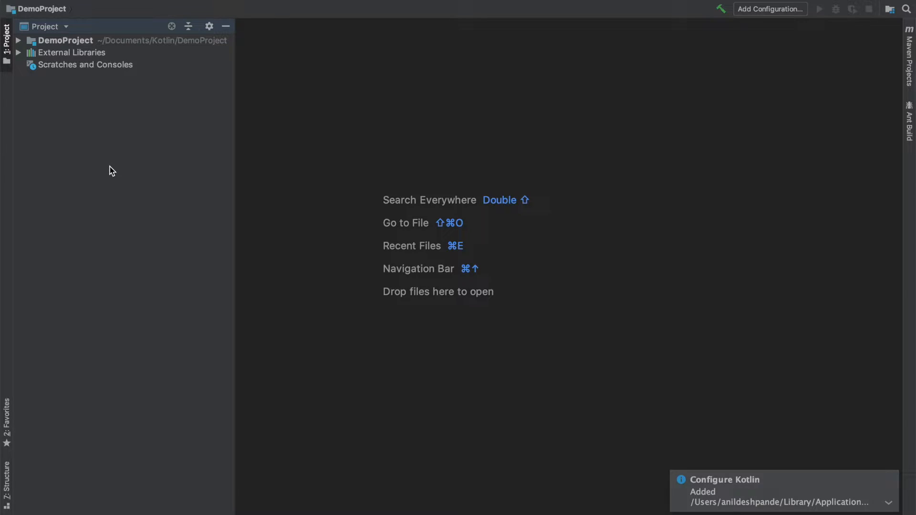
# - Add a Kotlin file named sample to src and place the cursor in its editor
pyautogui.click(18, 40)
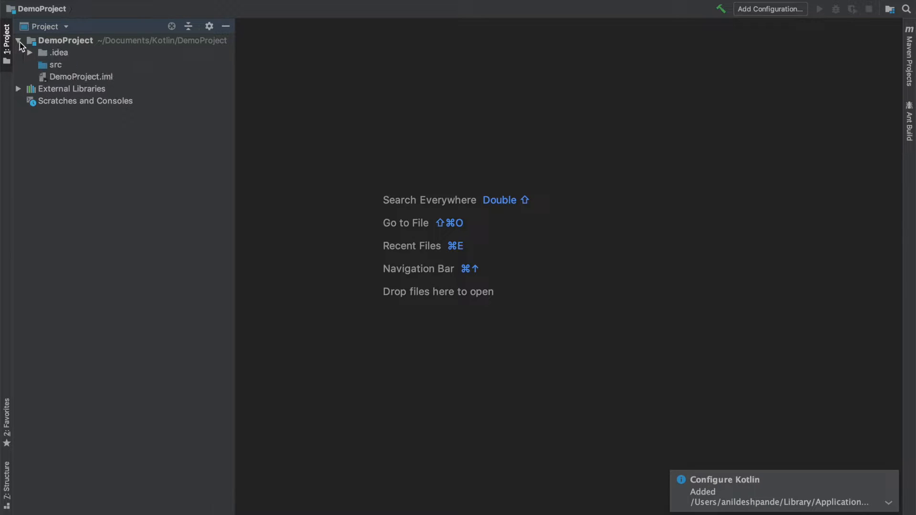
pyautogui.click(55, 64)
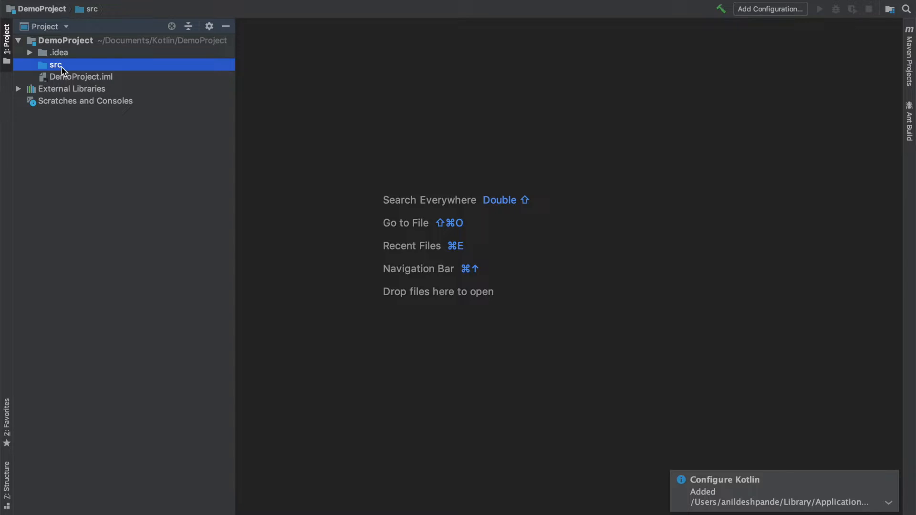
pyautogui.rightClick(55, 64)
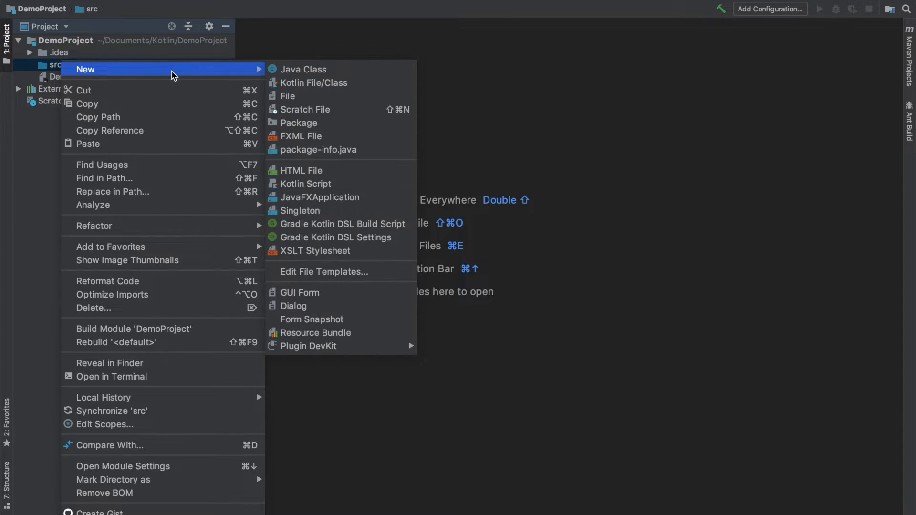
pyautogui.click(314, 82)
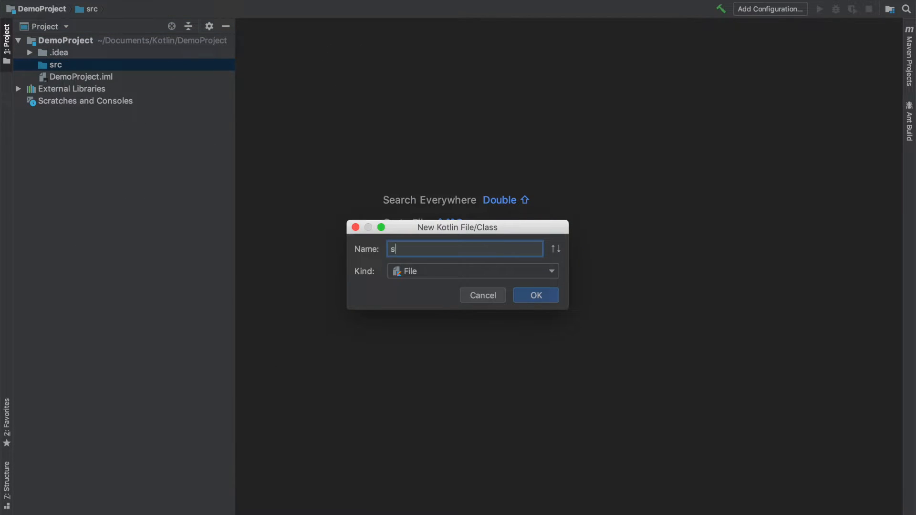
pyautogui.click(534, 295)
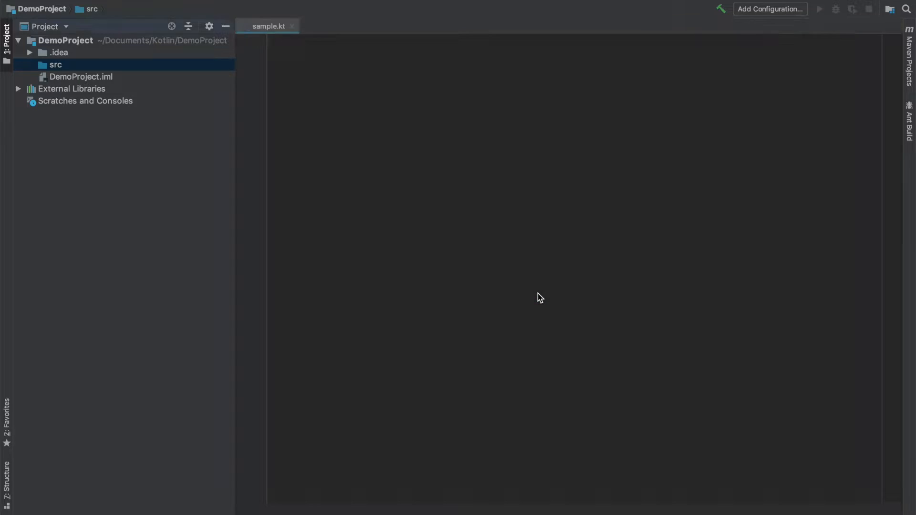
pyautogui.click(268, 26)
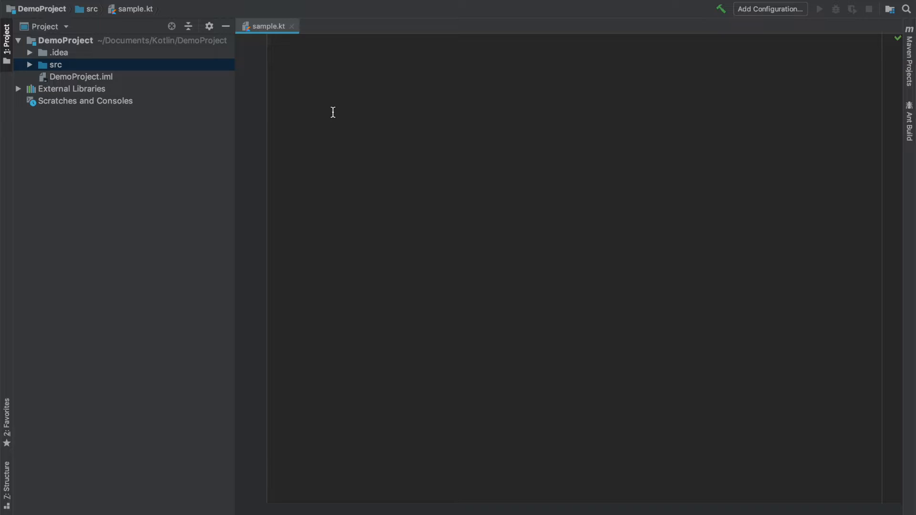
# - Write fun main(args: Array<String>) whose body is println("Hello Kotlin")
pyautogui.write('fun main() {')
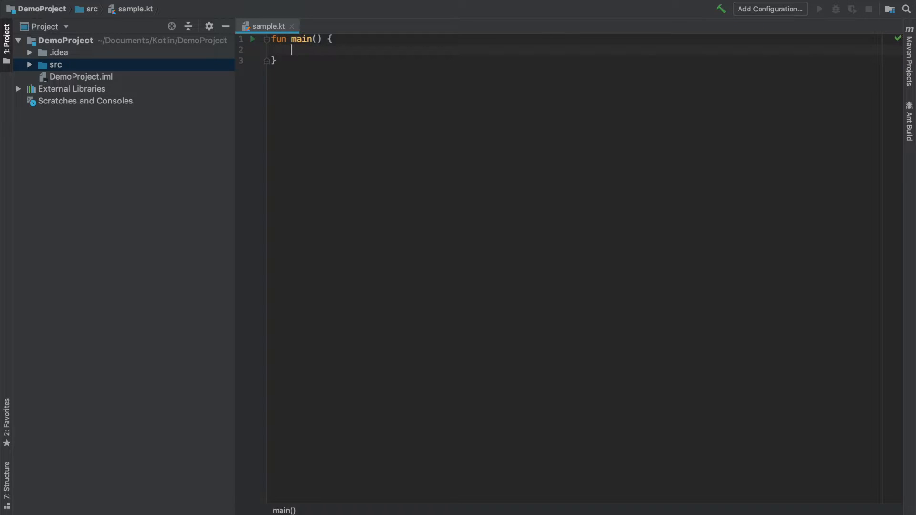
pyautogui.write('ar')
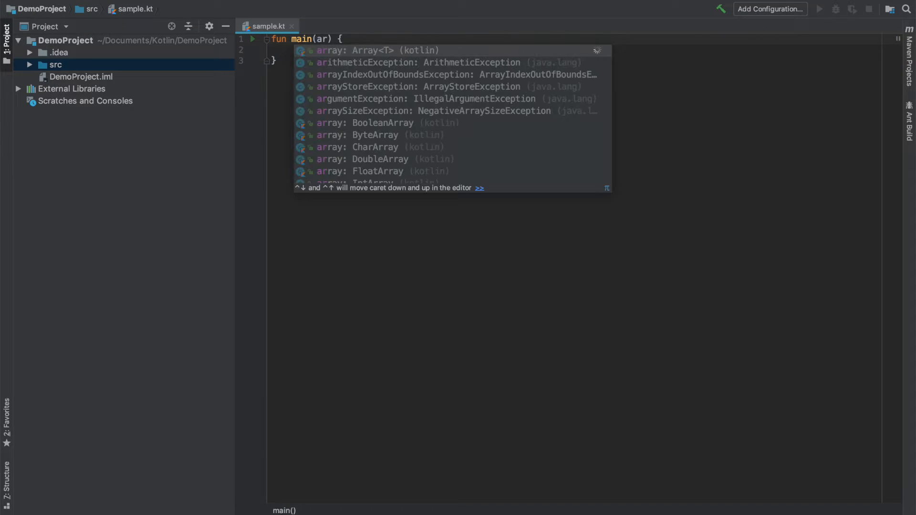
pyautogui.write('rray')
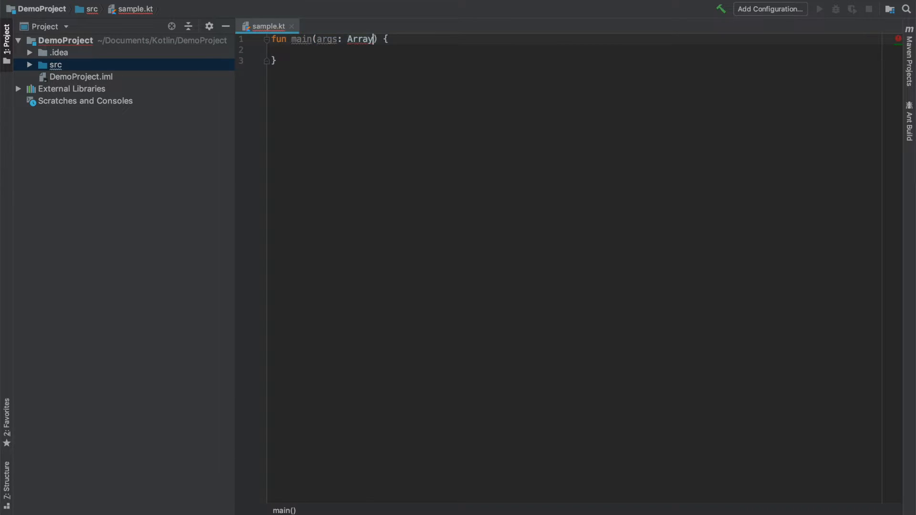
pyautogui.write('<String>')
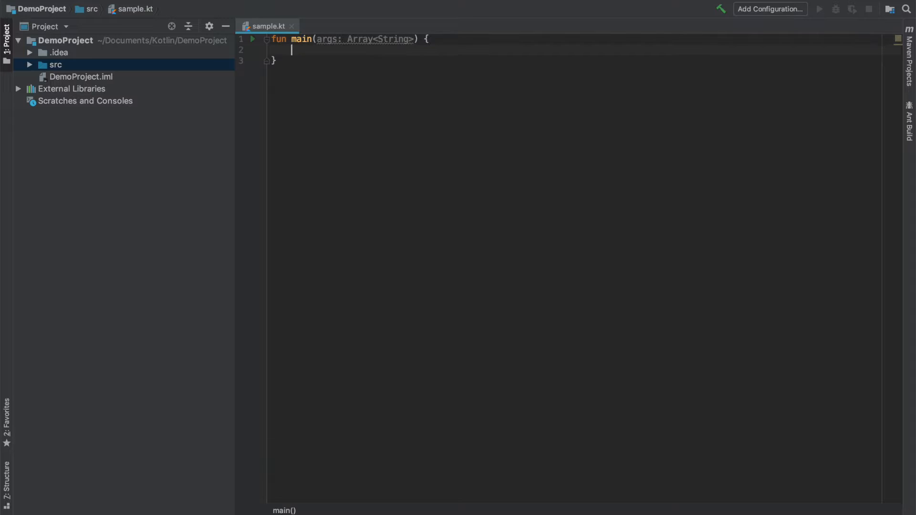
pyautogui.write('println()')
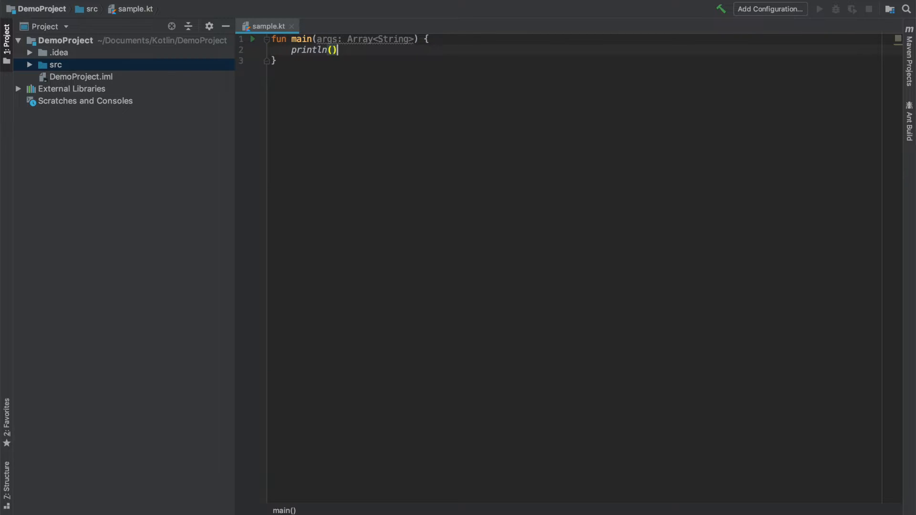
pyautogui.write('"Hello Kotlin"')
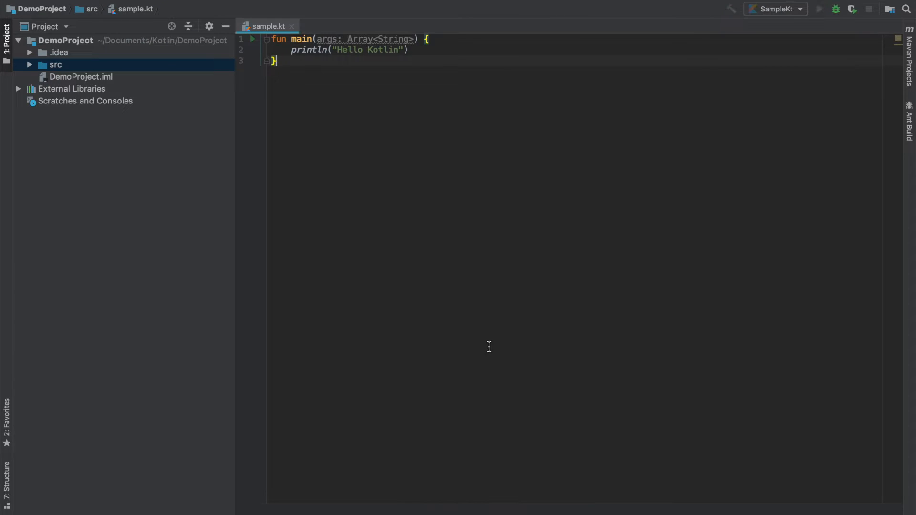
# - Run SampleKt so "Hello Kotlin" prints and SampleKt.class is compiled into out/production
pyautogui.click(820, 9)
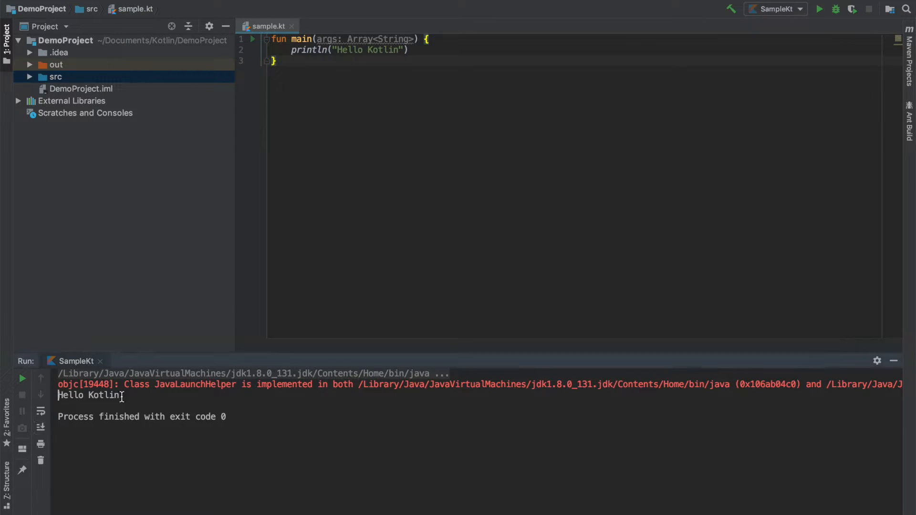
pyautogui.doubleClick(88, 396)
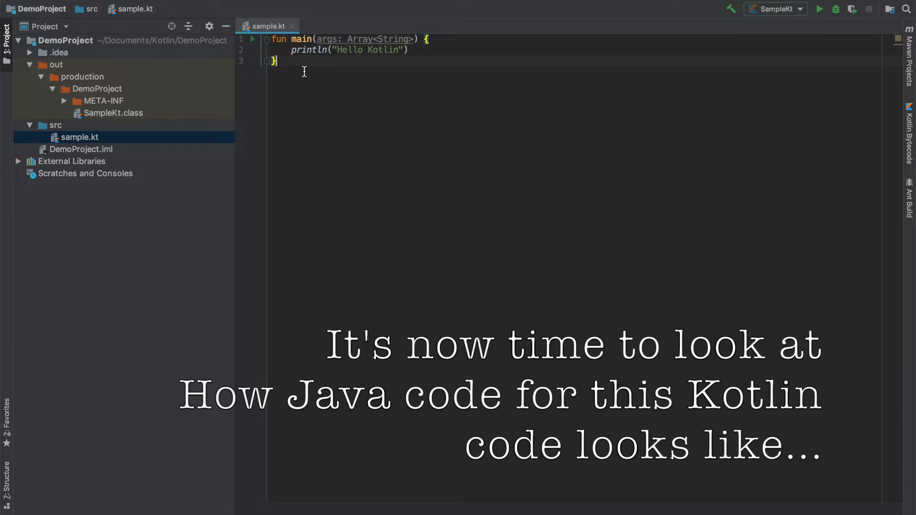
pyautogui.moveTo(447, 135)
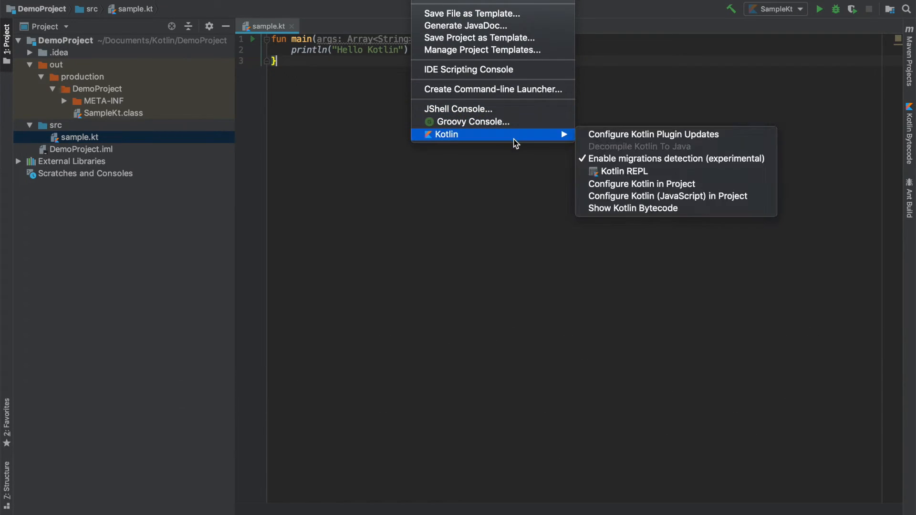
# - Show sample.kt's Kotlin bytecode with JVM 8 target ticked and decompile it to Java
pyautogui.click(631, 208)
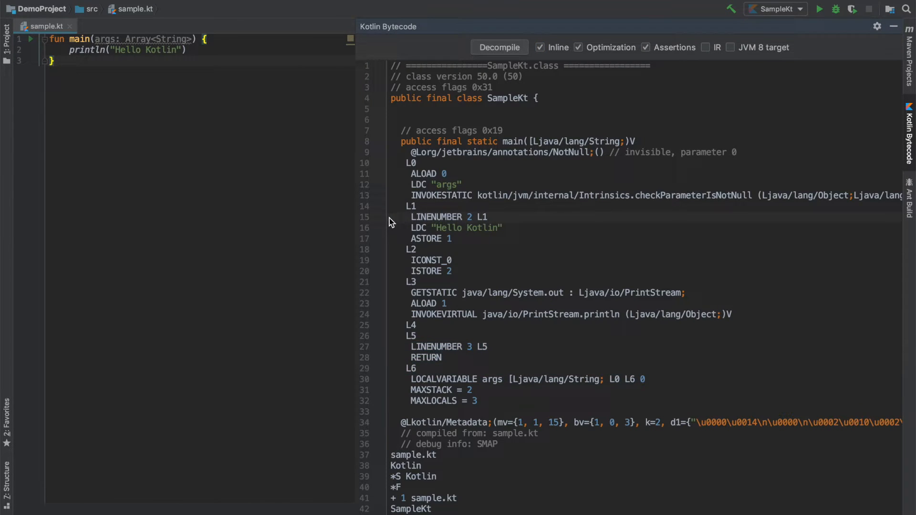
pyautogui.moveTo(565, 252)
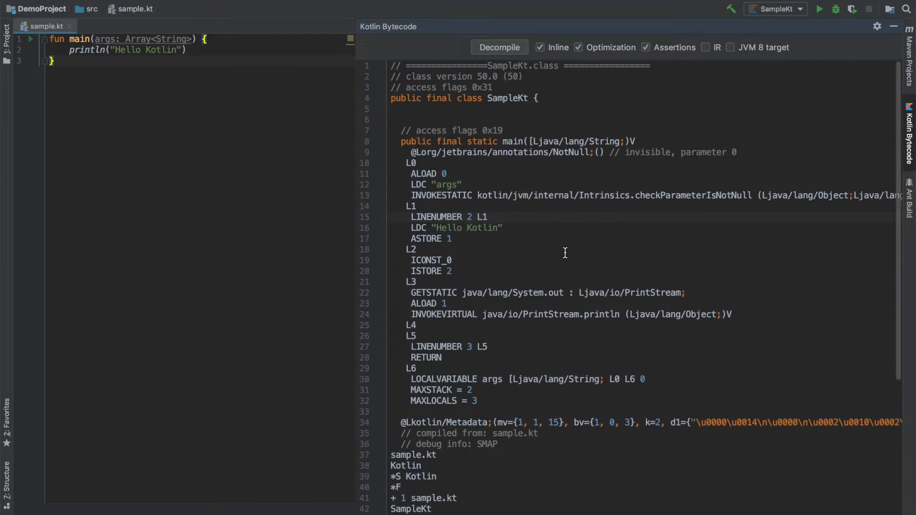
pyautogui.scroll(-3)
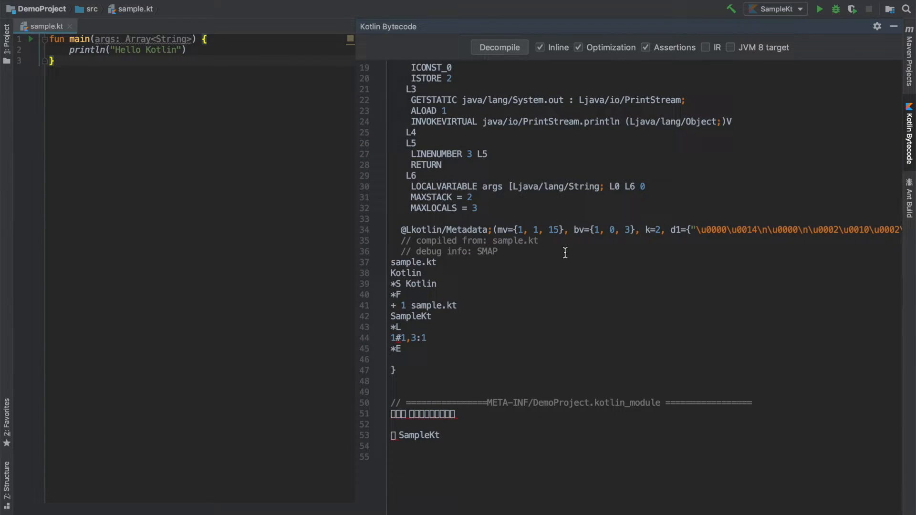
pyautogui.scroll(3)
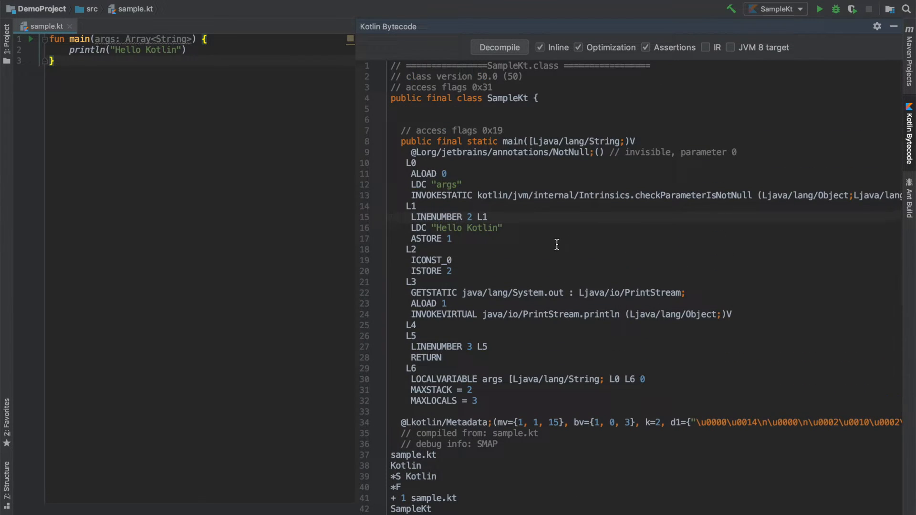
pyautogui.click(730, 48)
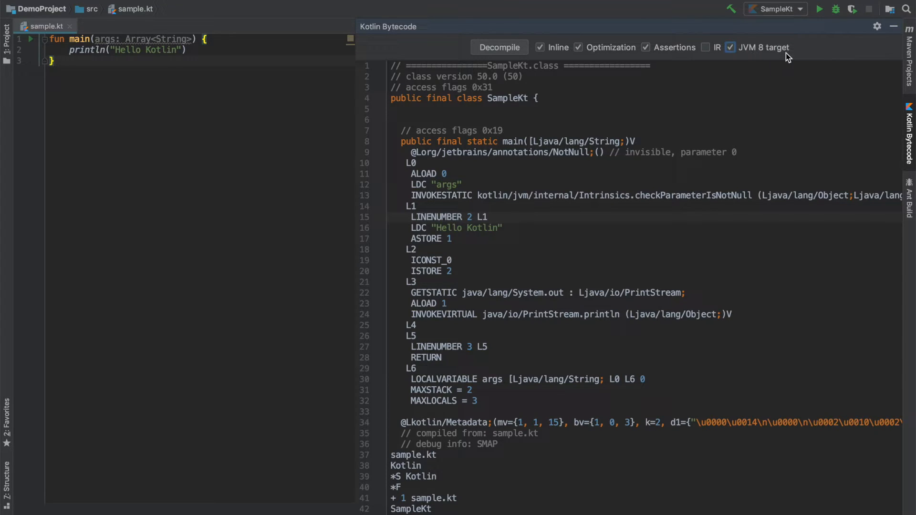
pyautogui.click(499, 48)
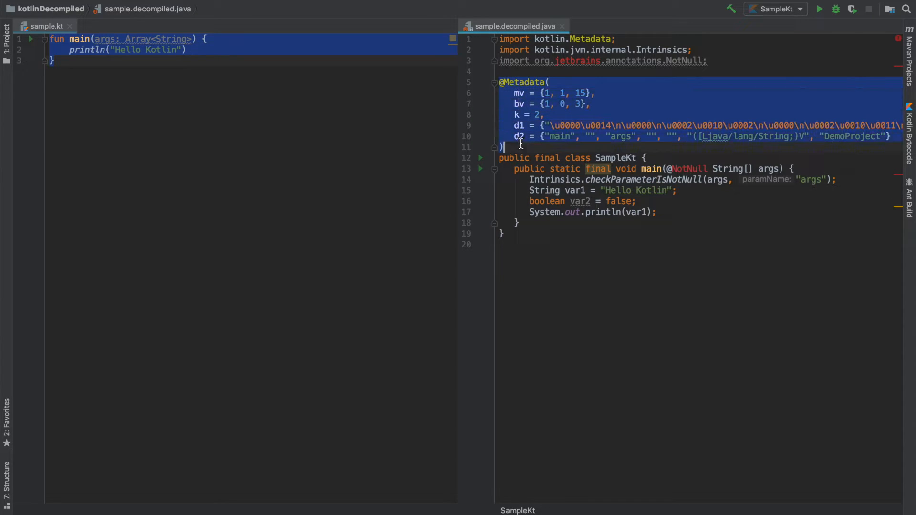
pyautogui.click(499, 158)
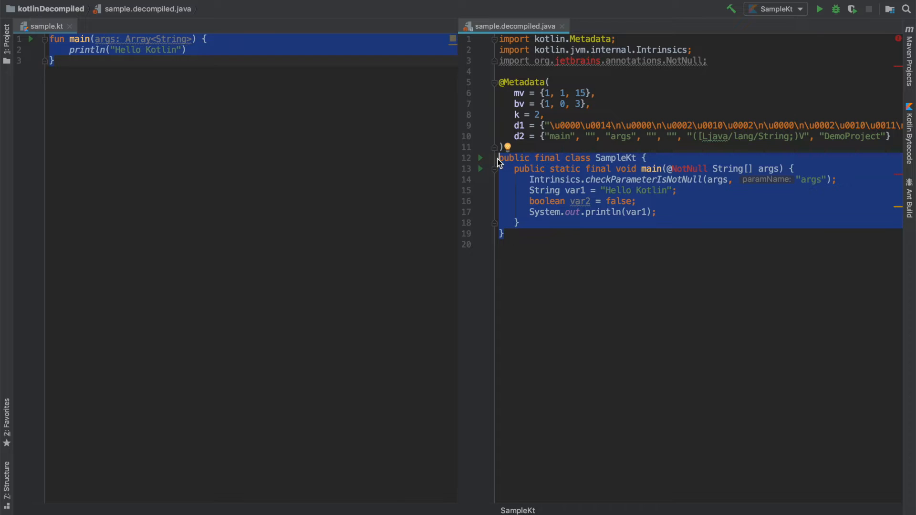
pyautogui.moveTo(676, 184)
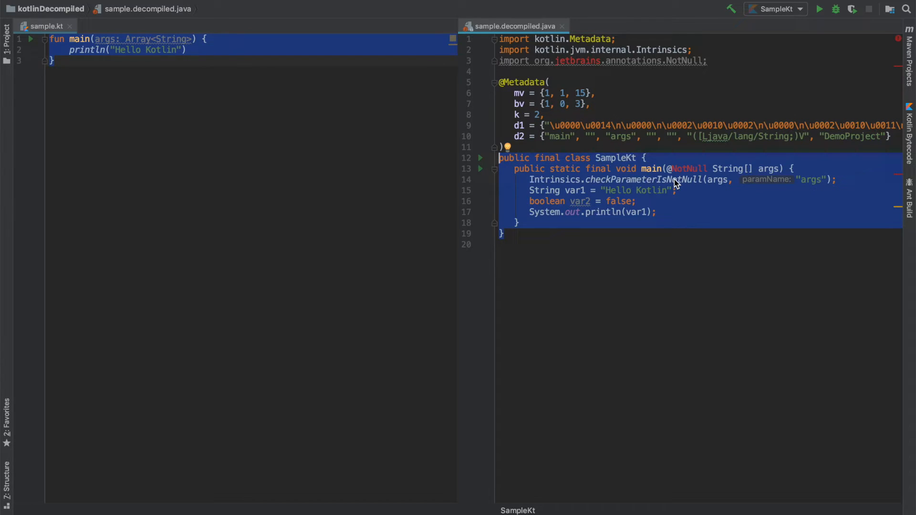
pyautogui.moveTo(659, 231)
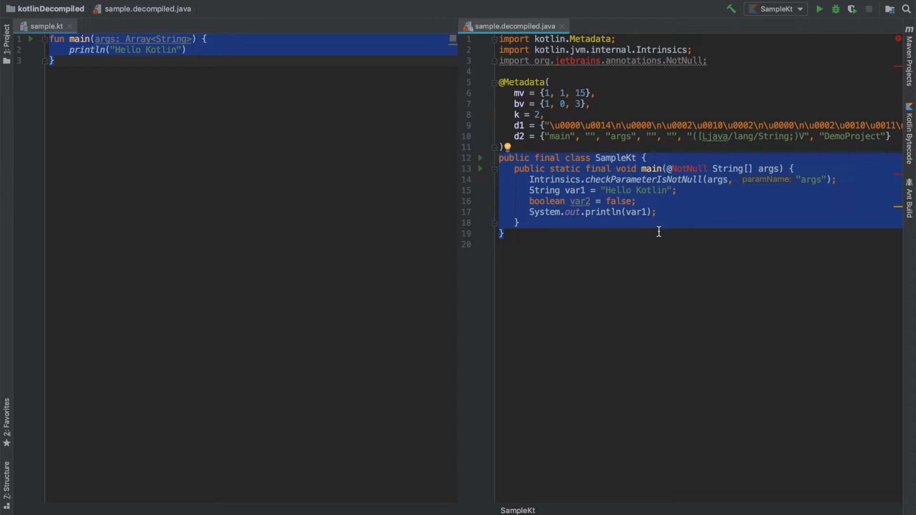
pyautogui.moveTo(589, 181)
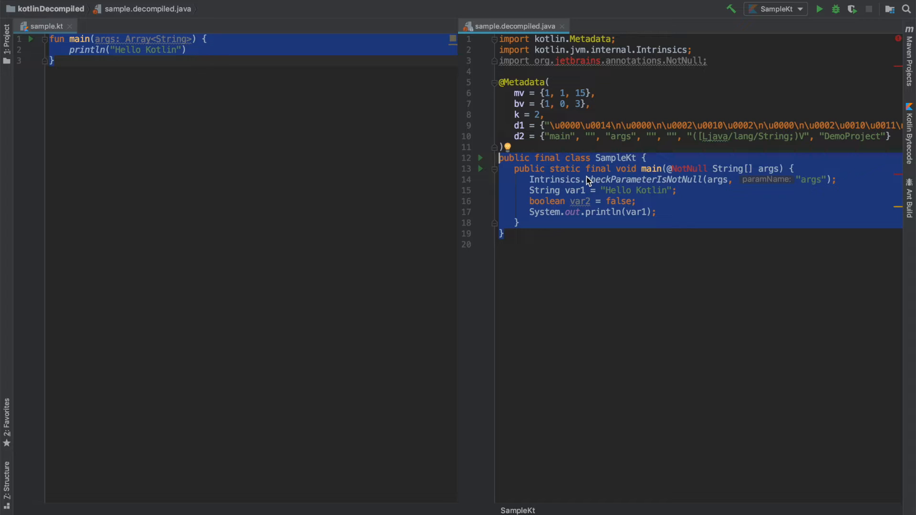
pyautogui.click(562, 27)
pyautogui.write('fun say')
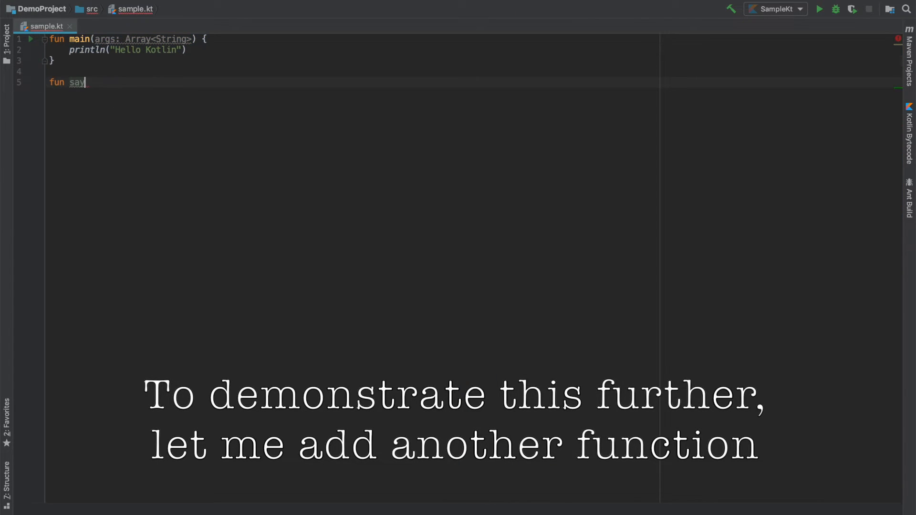
# - Add fun sayHello() printing "Saying Hello" and show the updated file's bytecode
pyautogui.write('Hello(){')
pyautogui.write('println("Saying Hello")')
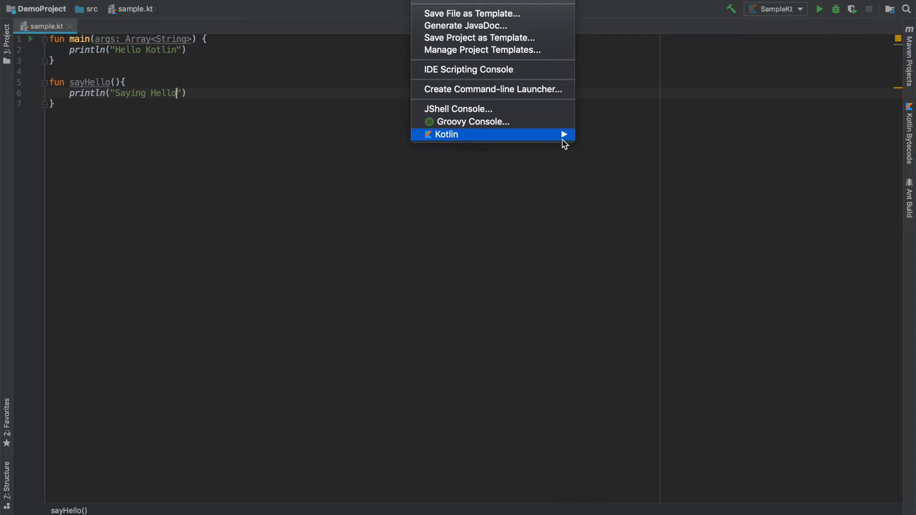
pyautogui.click(447, 134)
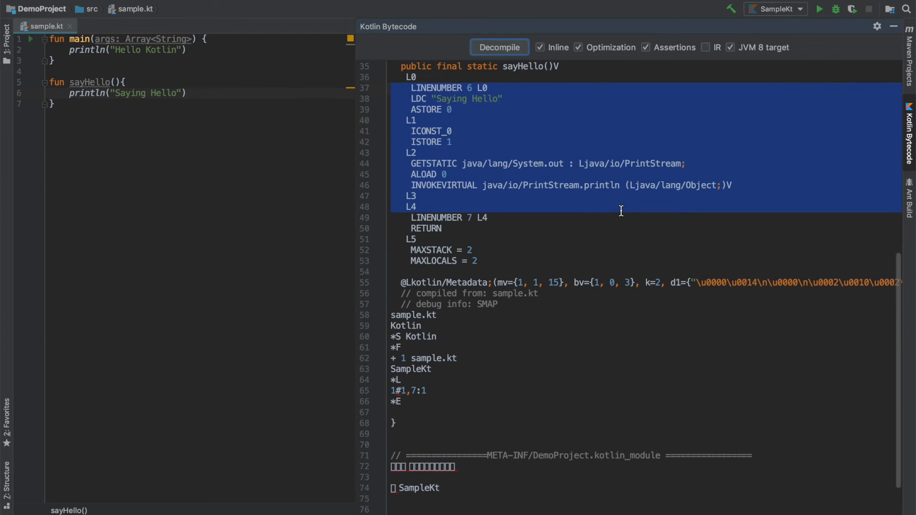
# - Decompile the new bytecode and inspect the public static final void sayHello method
pyautogui.click(499, 48)
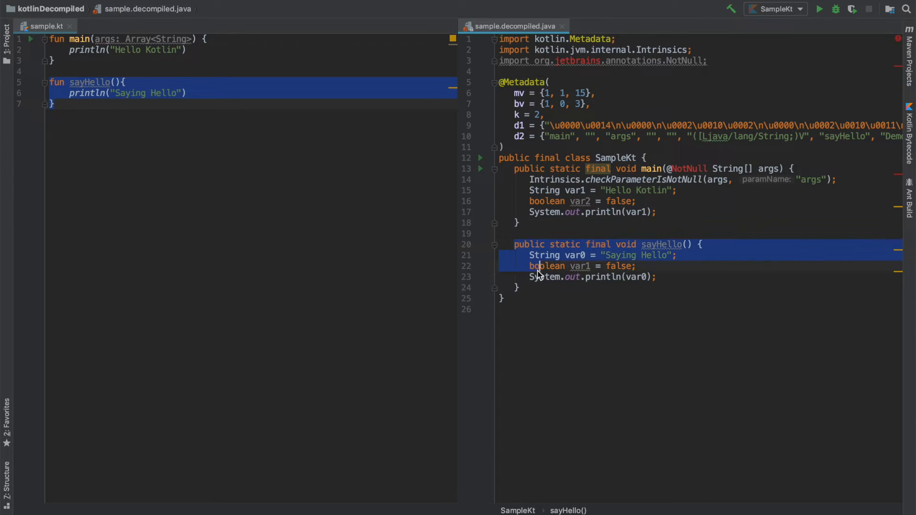
pyautogui.click(625, 244)
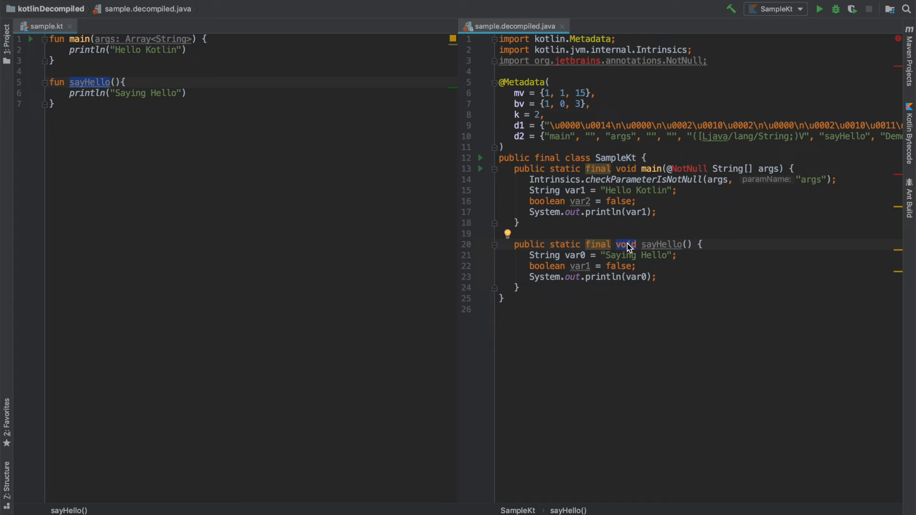
pyautogui.moveTo(626, 244)
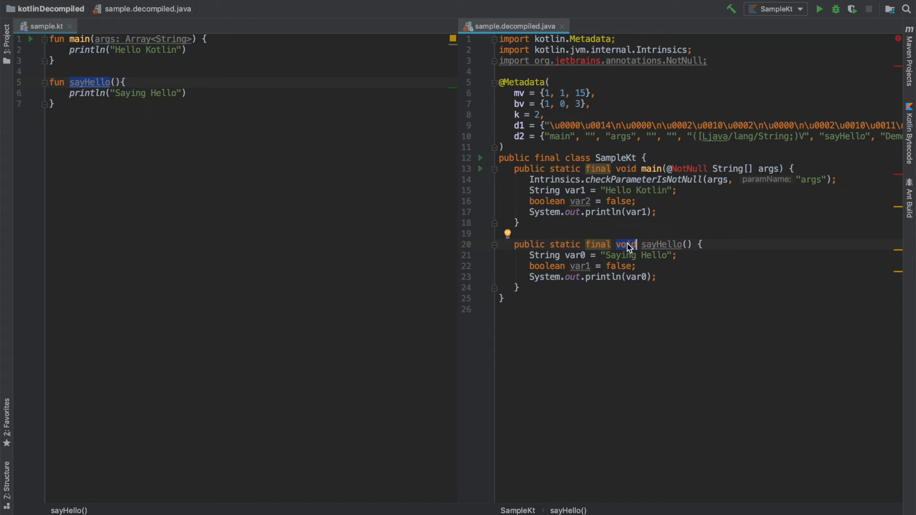
pyautogui.moveTo(577, 267)
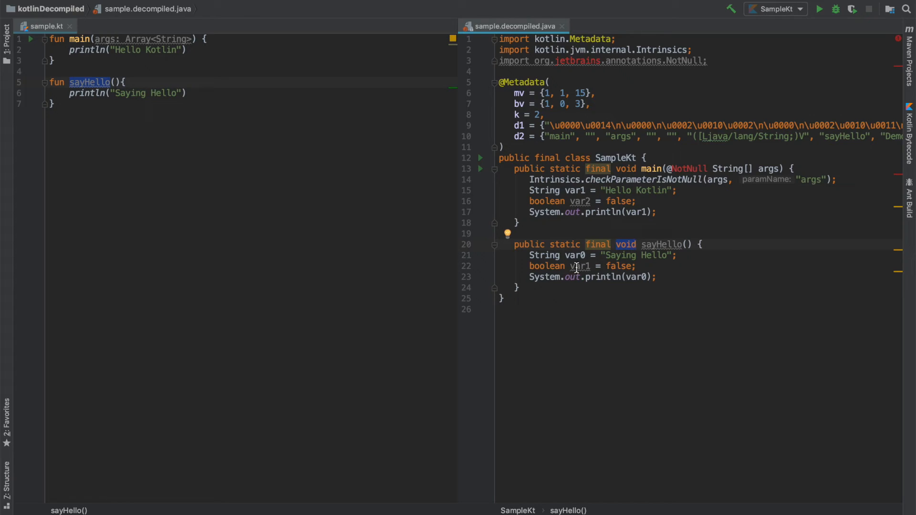